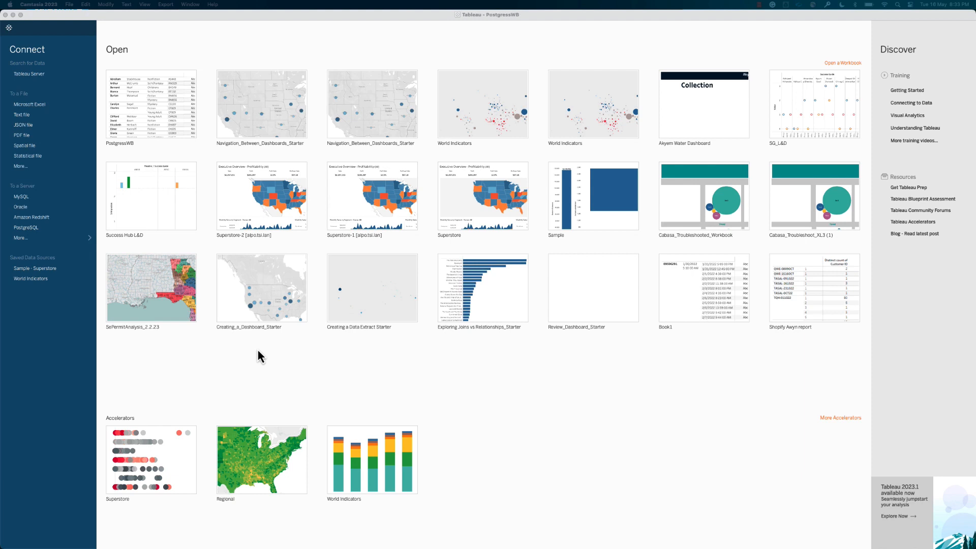
mouse_move(37, 240)
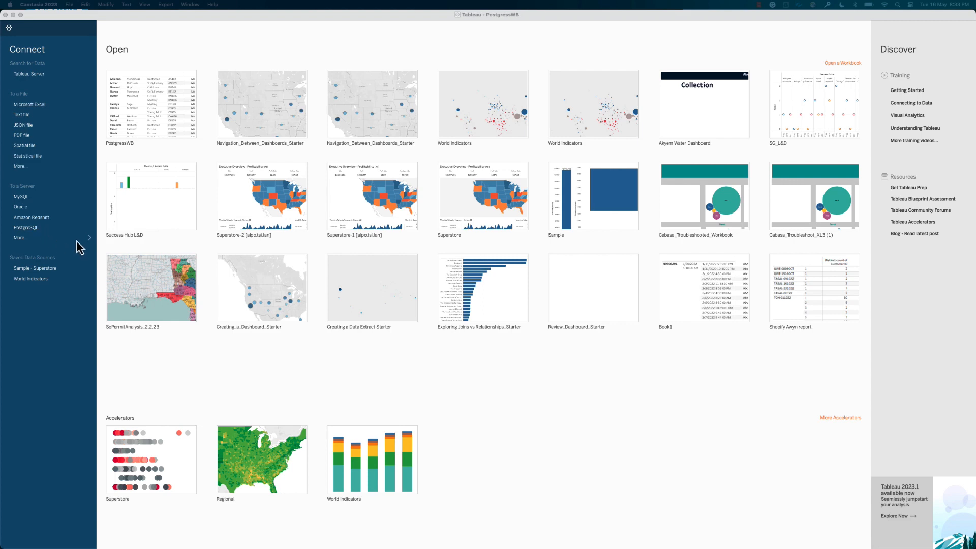
Step: Show the full list of server connectors via More… under To a Server
left_click(21, 237)
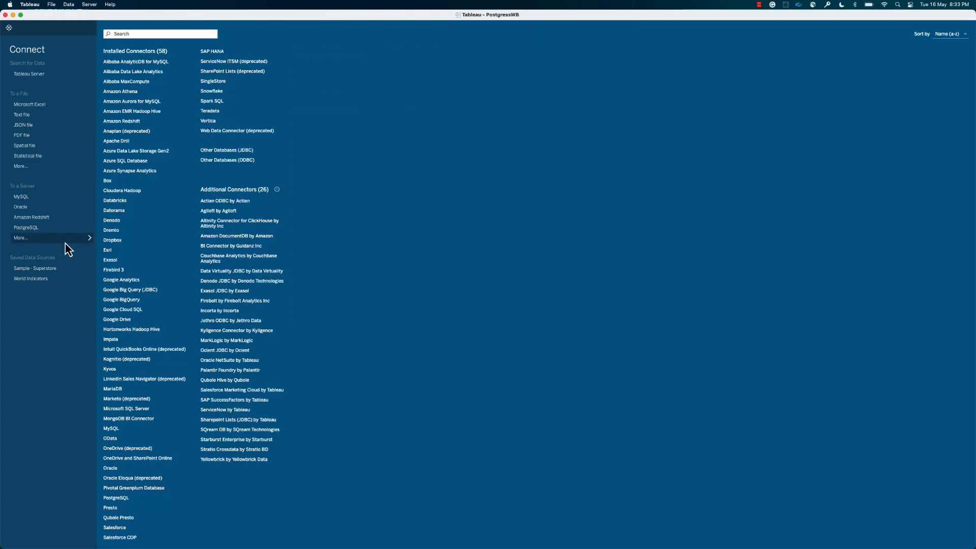
mouse_move(153, 471)
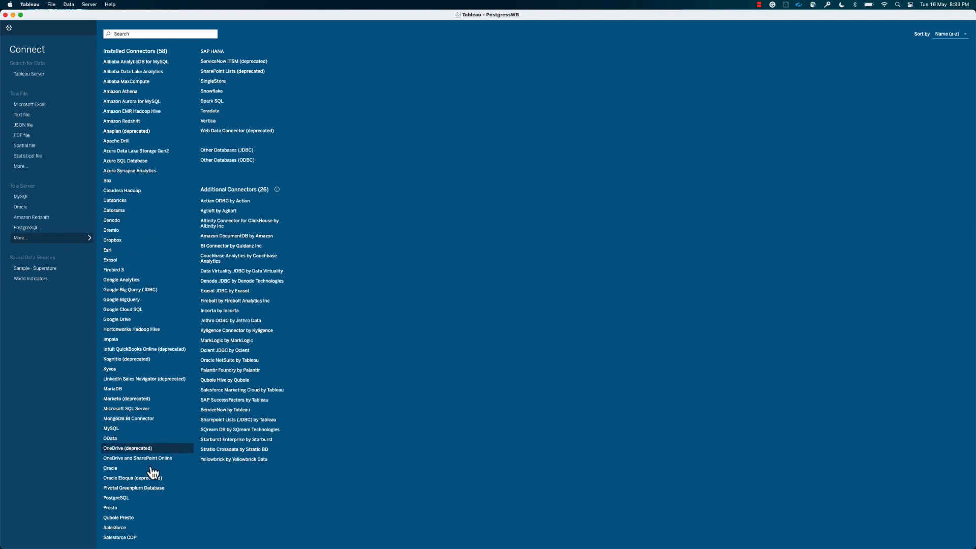
Step: Connect to PostgreSQL database TestV1 as user test with its password and sign in
left_click(116, 497)
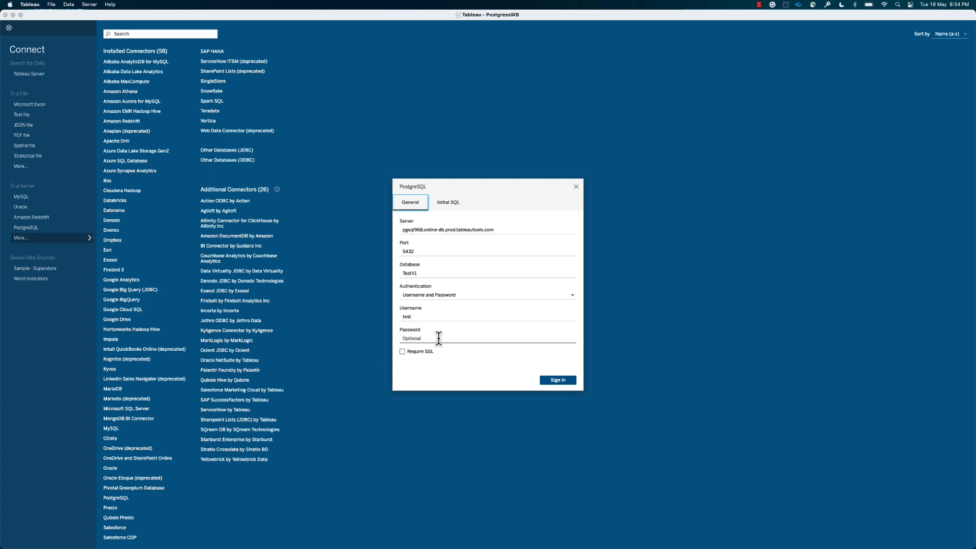
mouse_move(453, 274)
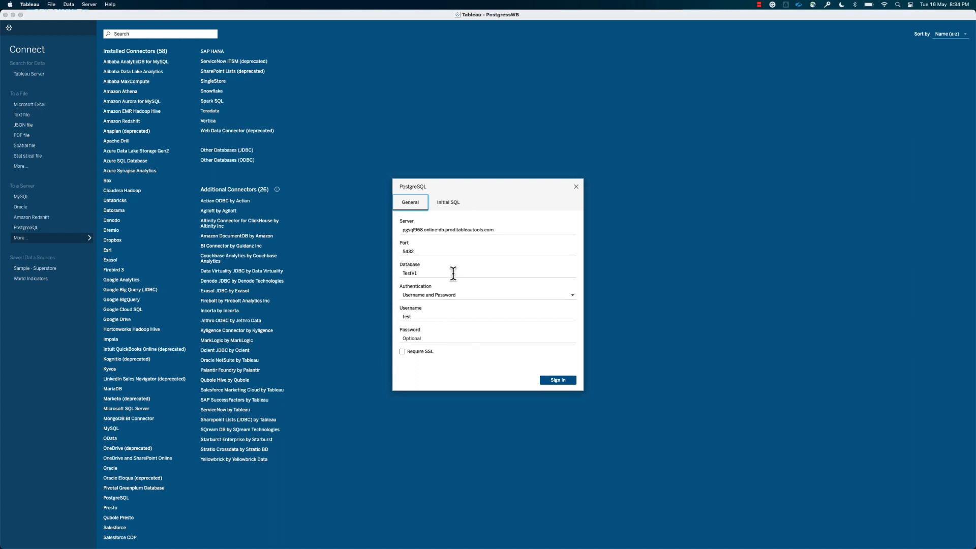
left_click(487, 295)
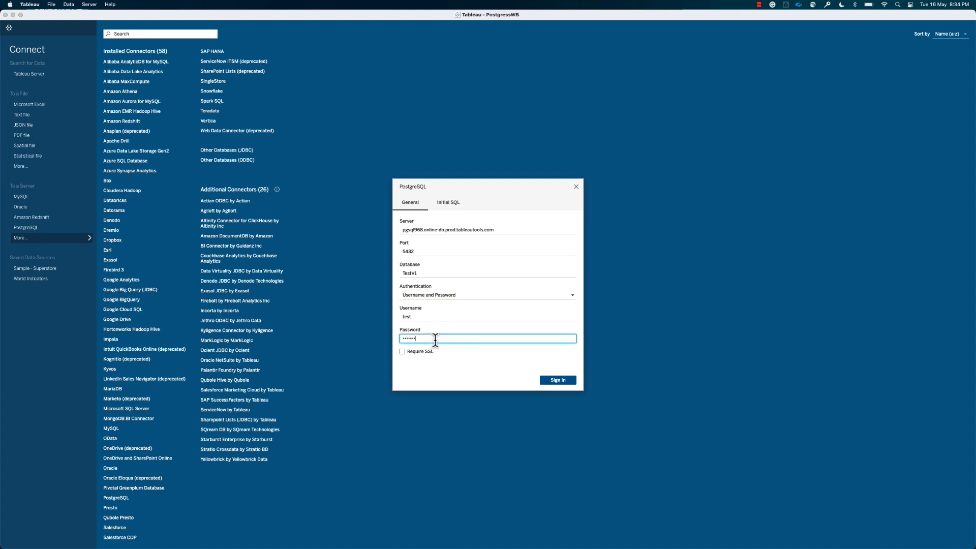
left_click(556, 379)
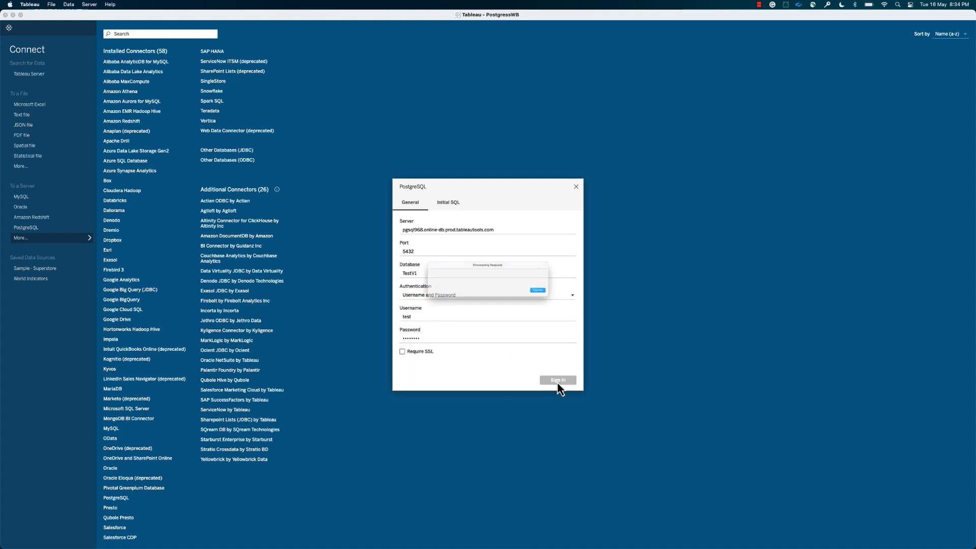
Step: Relate Authors to Books on AuthID and load a preview of the Books rows
left_click(556, 379)
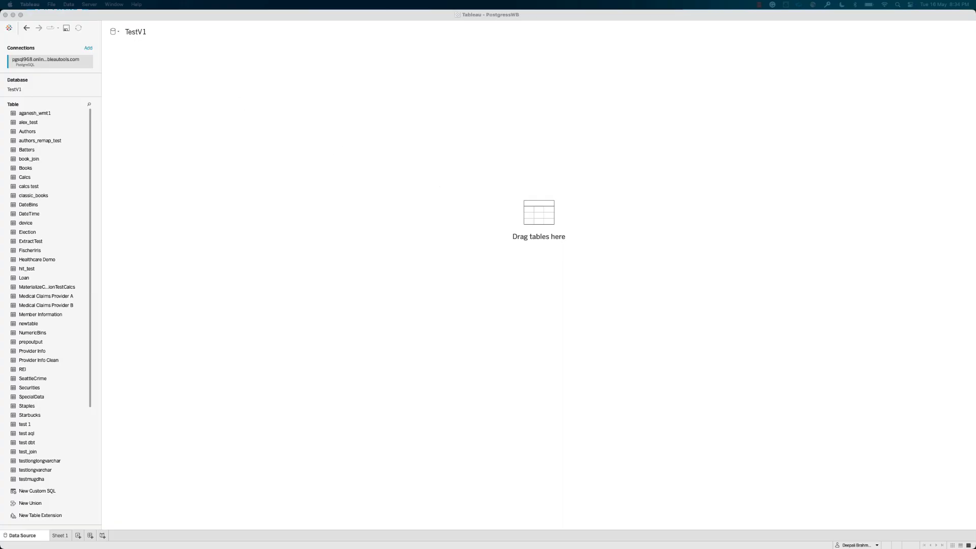
mouse_move(99, 137)
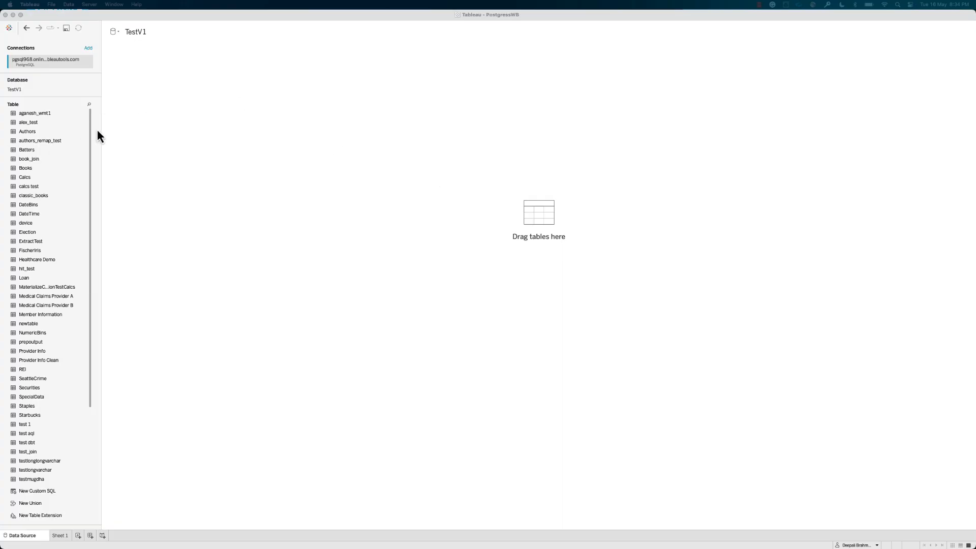
mouse_move(24, 132)
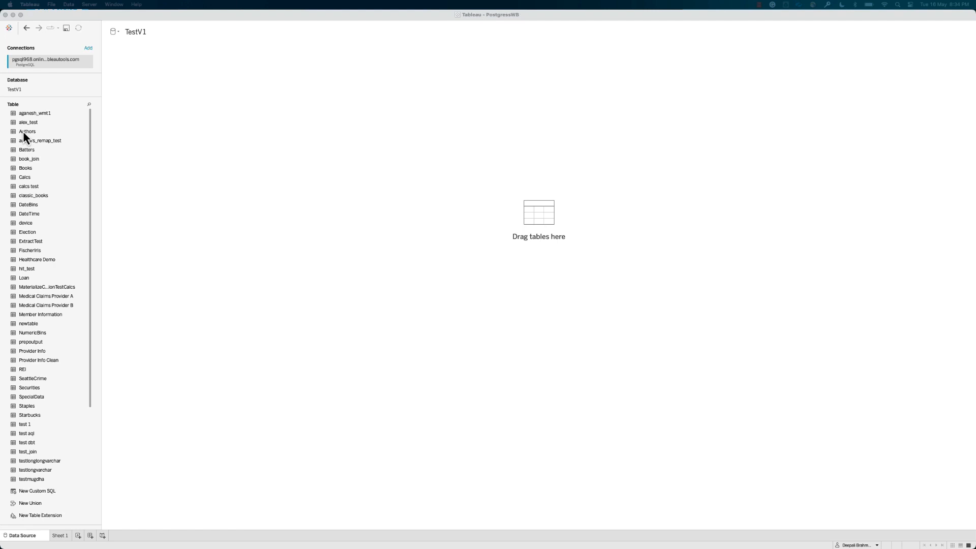
left_click_drag(28, 132, 153, 120)
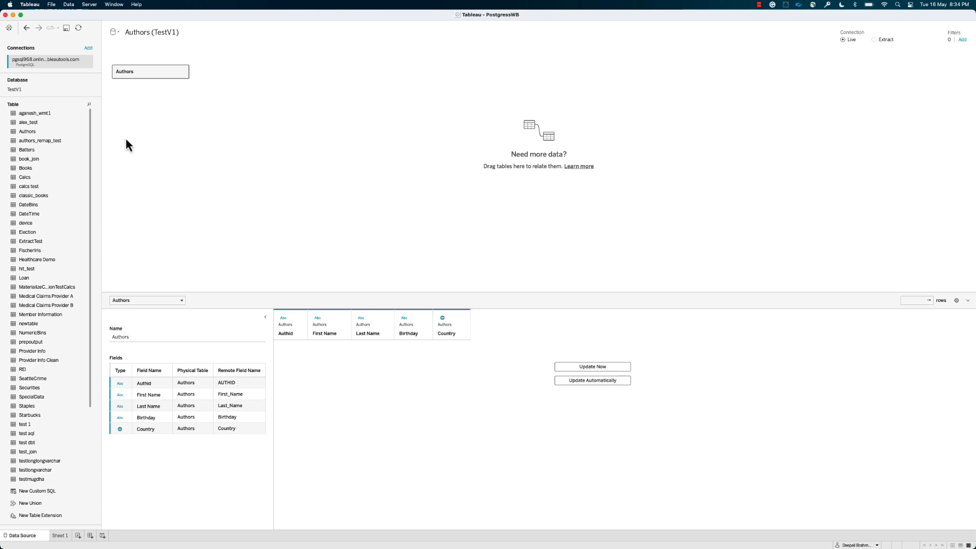
mouse_move(25, 177)
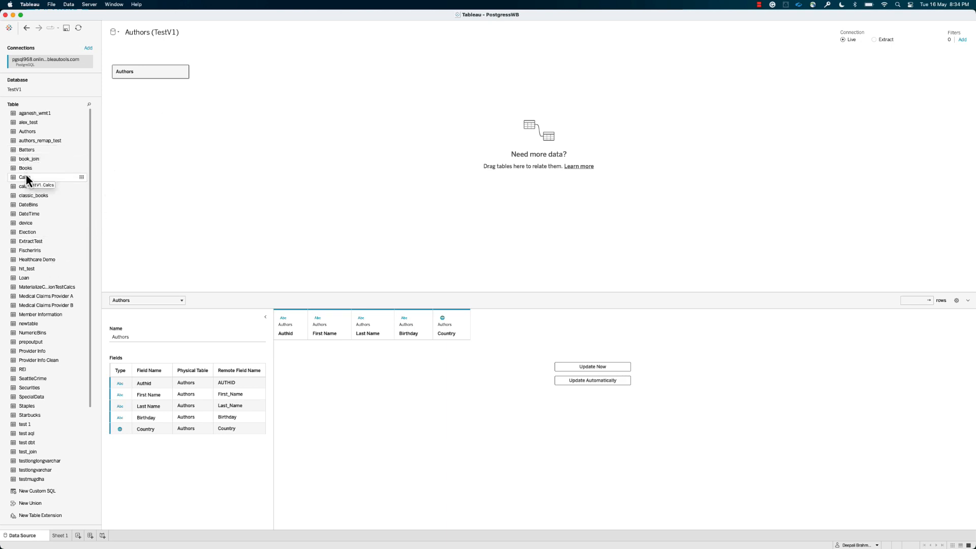
left_click_drag(24, 168, 238, 73)
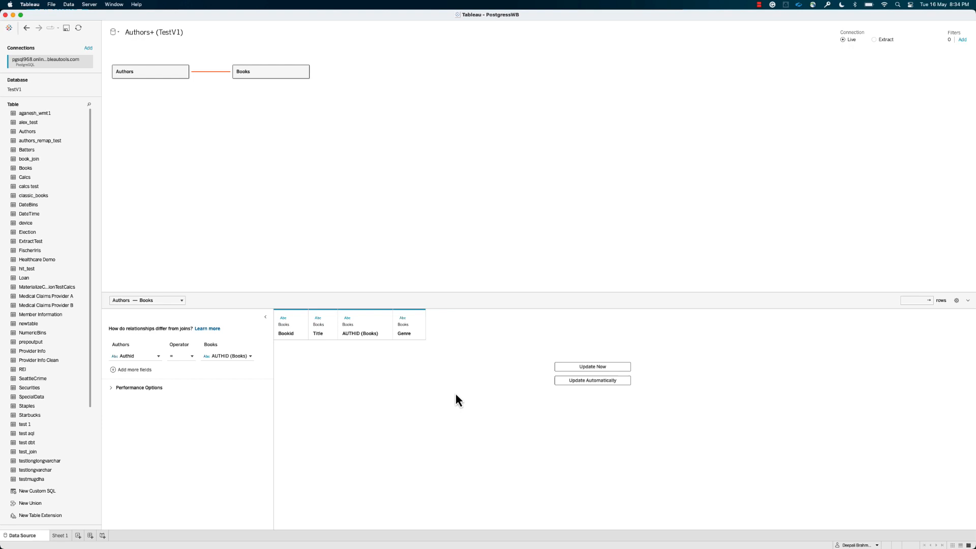
left_click(592, 367)
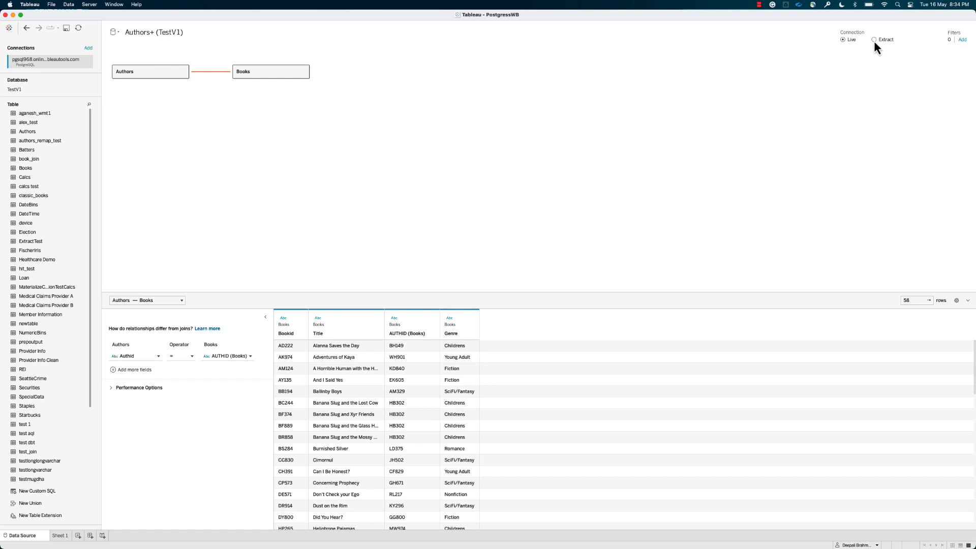
Step: Switch the connection to Extract and name the extract file Authors in Datasources
left_click(875, 40)
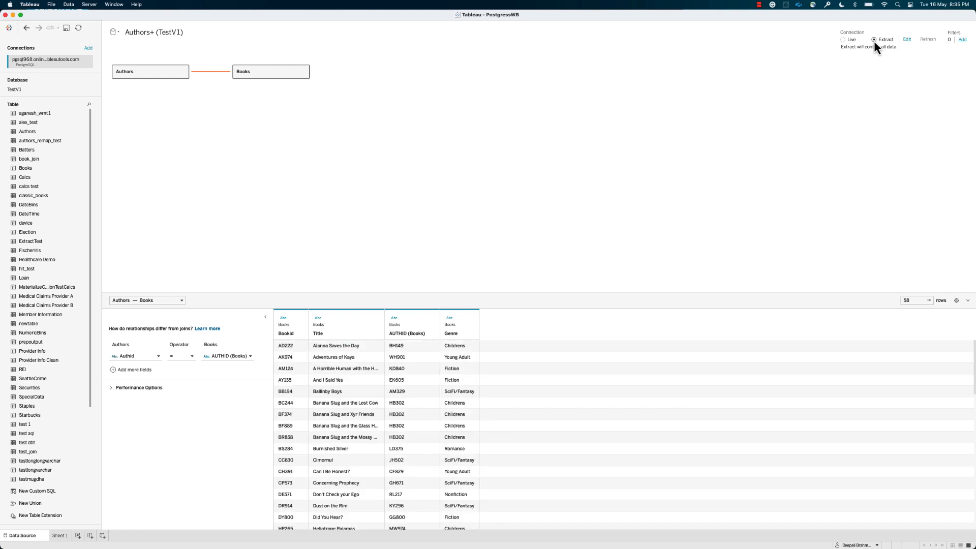
mouse_move(56, 478)
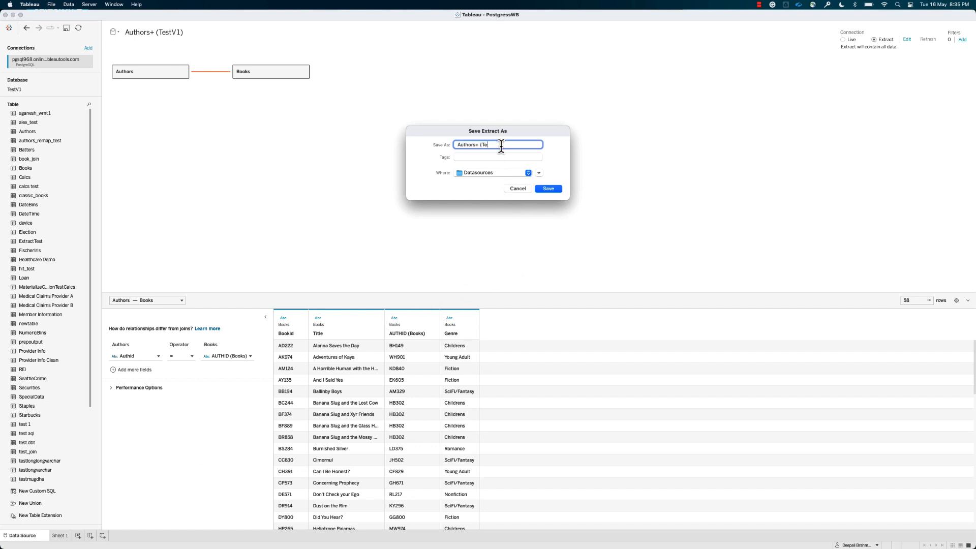
type("Authors")
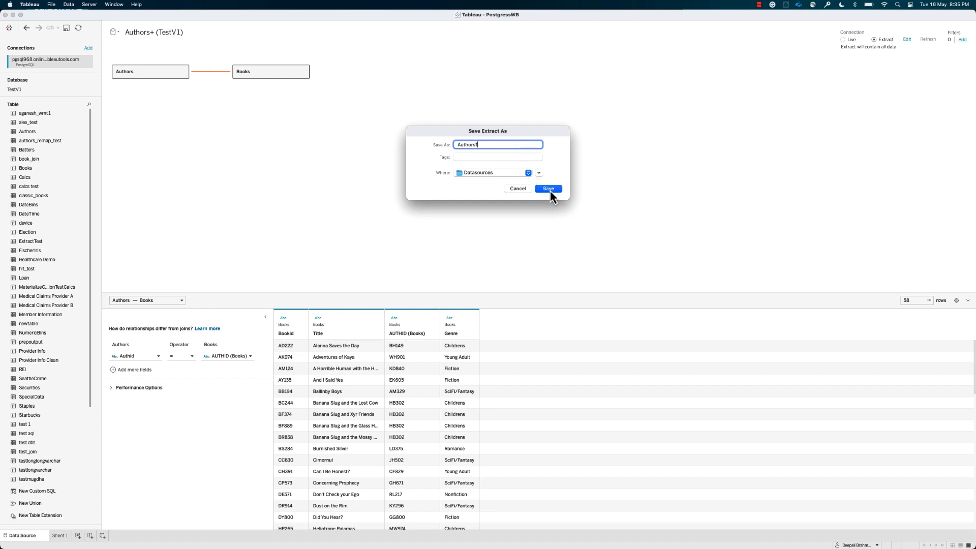
mouse_move(551, 196)
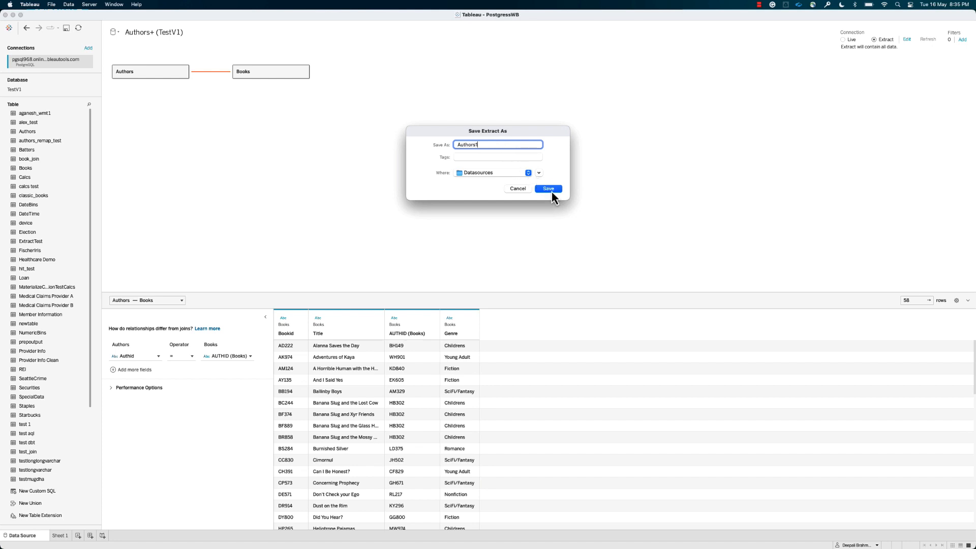
Step: Save the extract and start Publish Data Source to Tableau Cloud from the Server menu
left_click(548, 189)
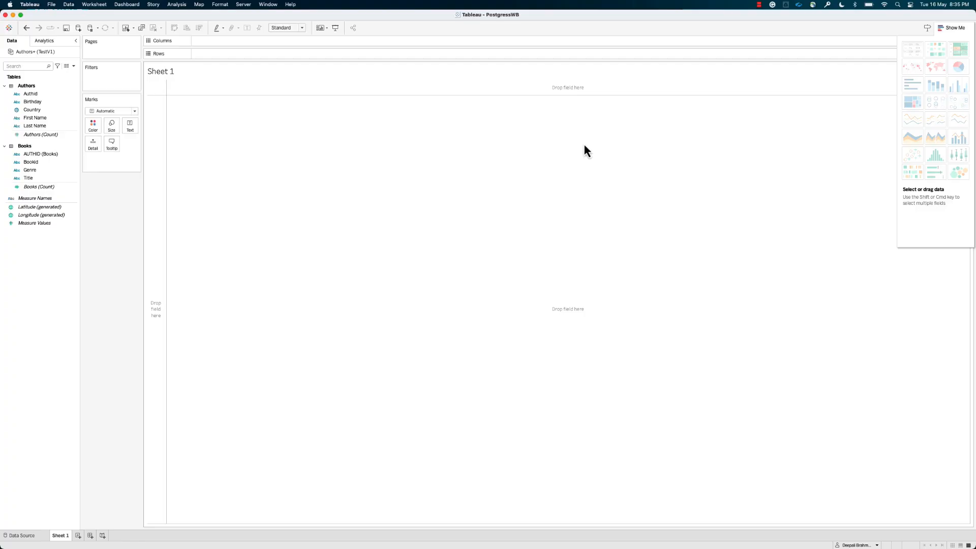
mouse_move(249, 12)
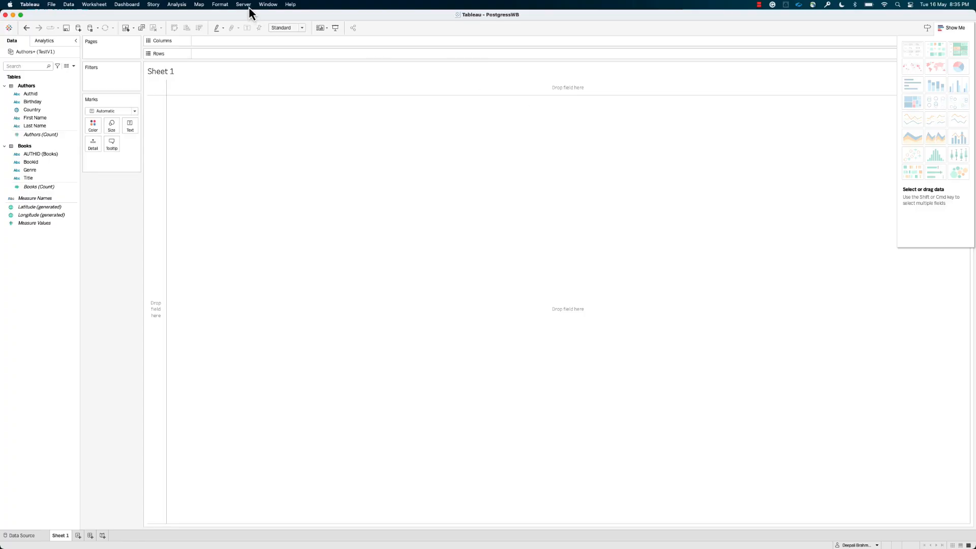
left_click(243, 4)
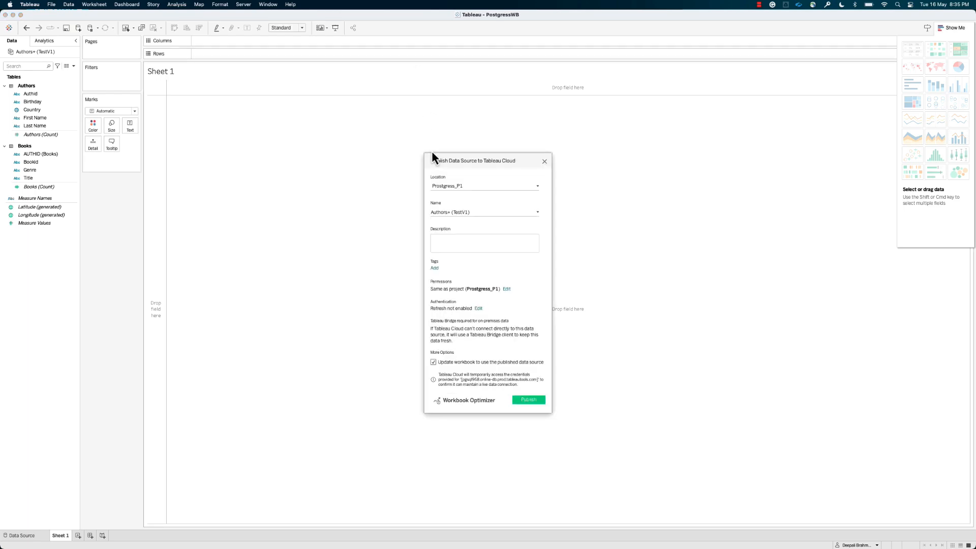
mouse_move(494, 211)
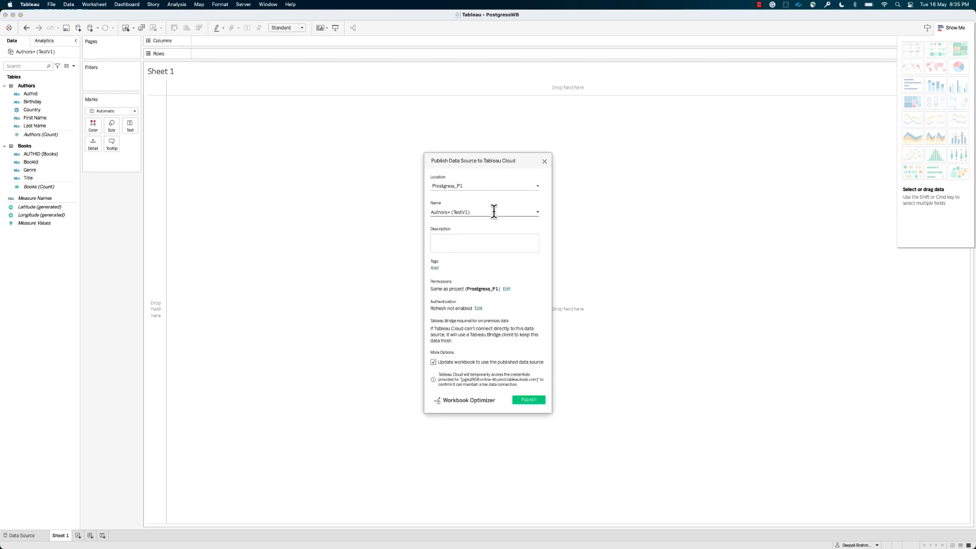
Step: Publish the data source as Authors_TestV1 to Prostgress_P1, embedding the database password
key("Backspace")
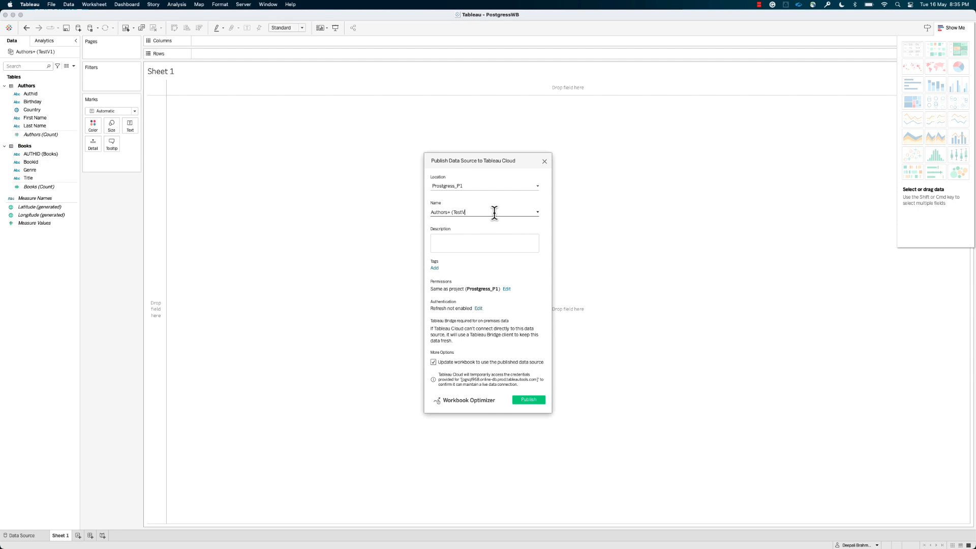
key("Backspace")
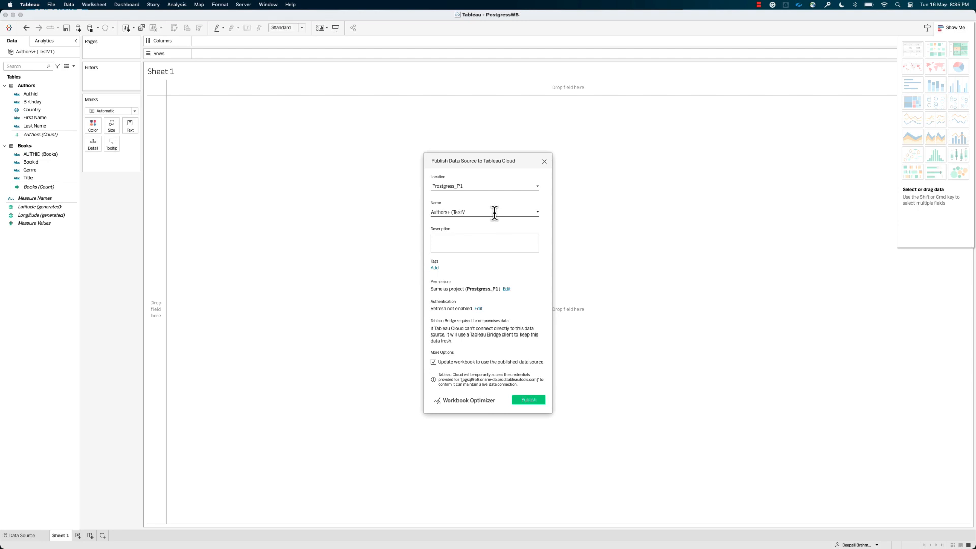
key("Backspace")
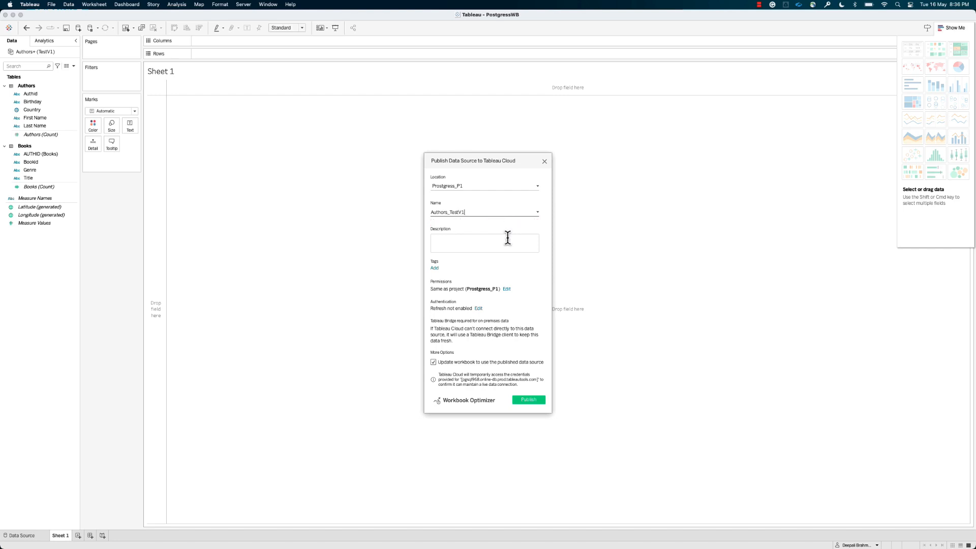
mouse_move(496, 312)
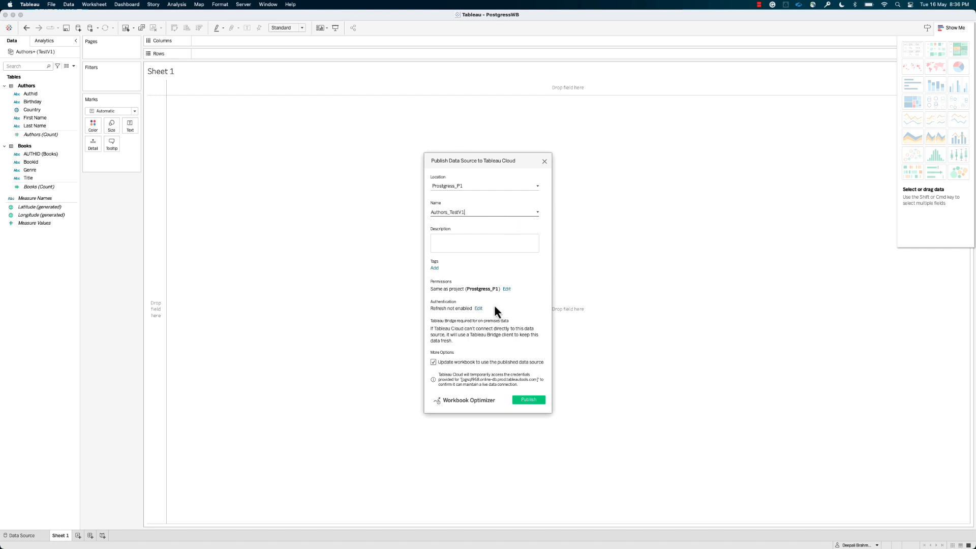
mouse_move(507, 304)
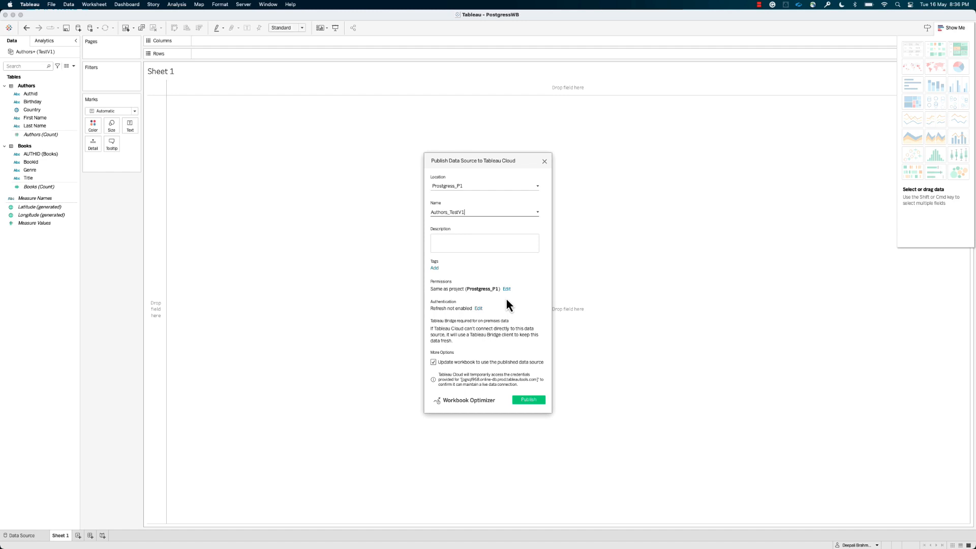
mouse_move(511, 328)
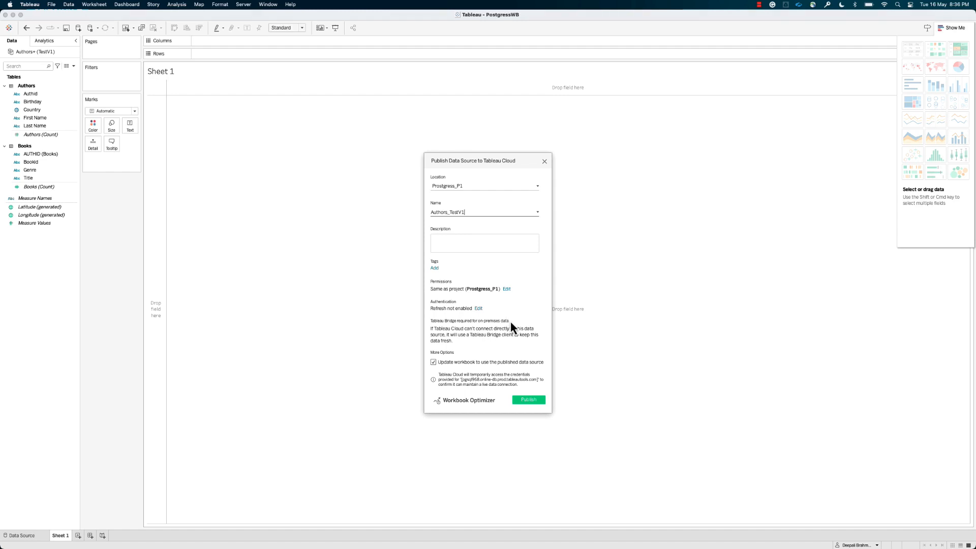
mouse_move(521, 356)
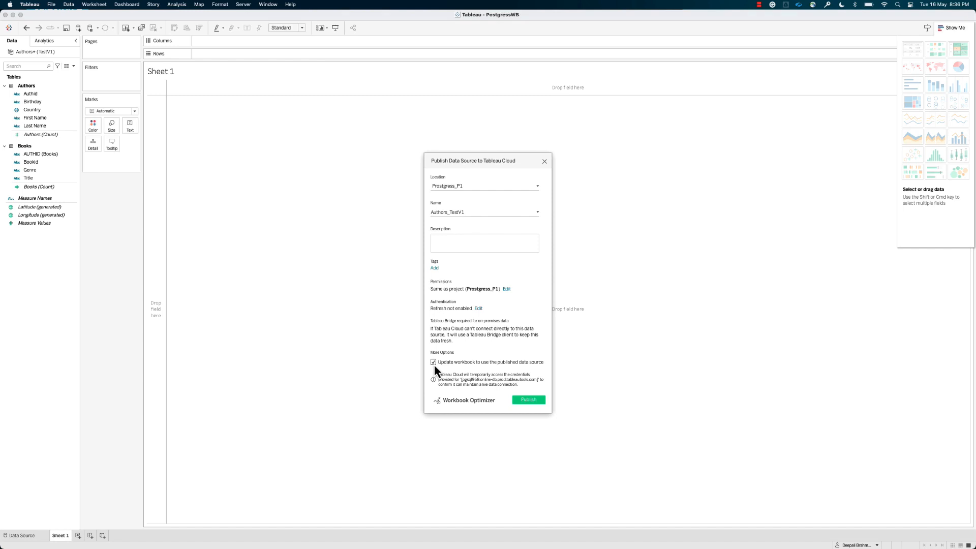
mouse_move(528, 400)
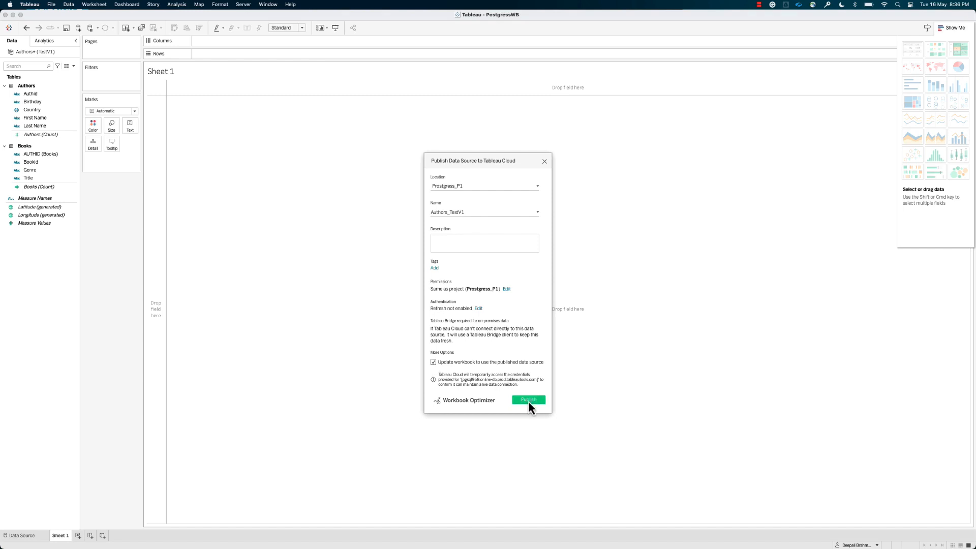
left_click(529, 398)
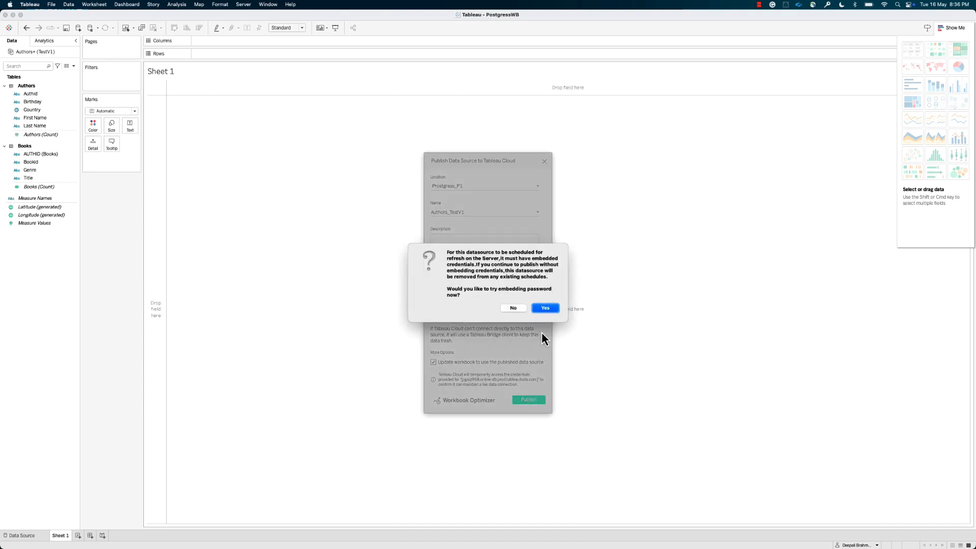
left_click(512, 307)
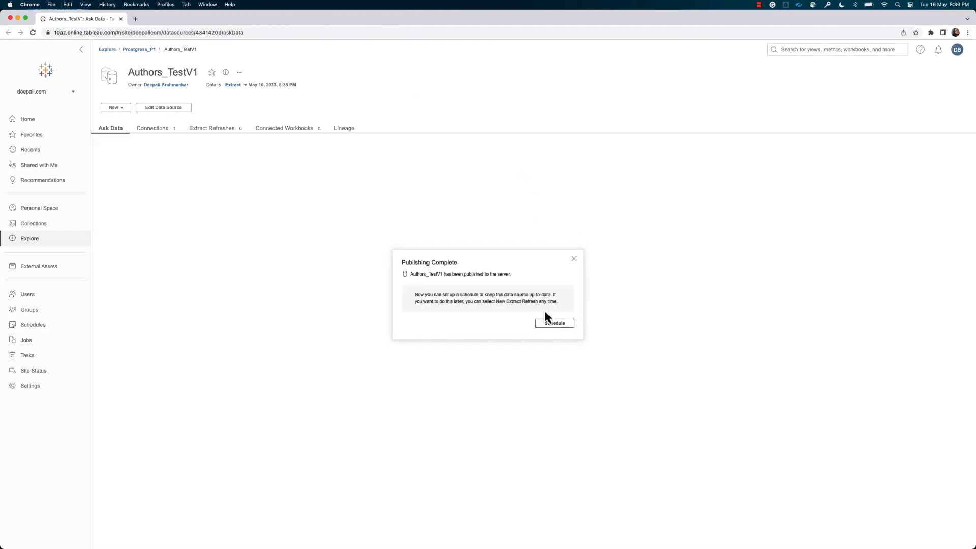
mouse_move(553, 323)
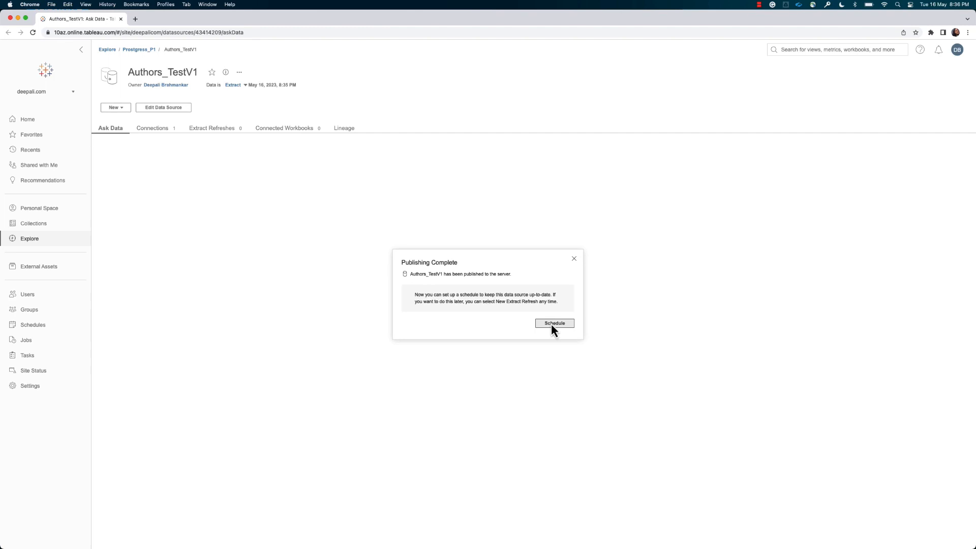
Step: Start a refresh schedule for Authors_TestV1 from the Publishing Complete notice
left_click(553, 324)
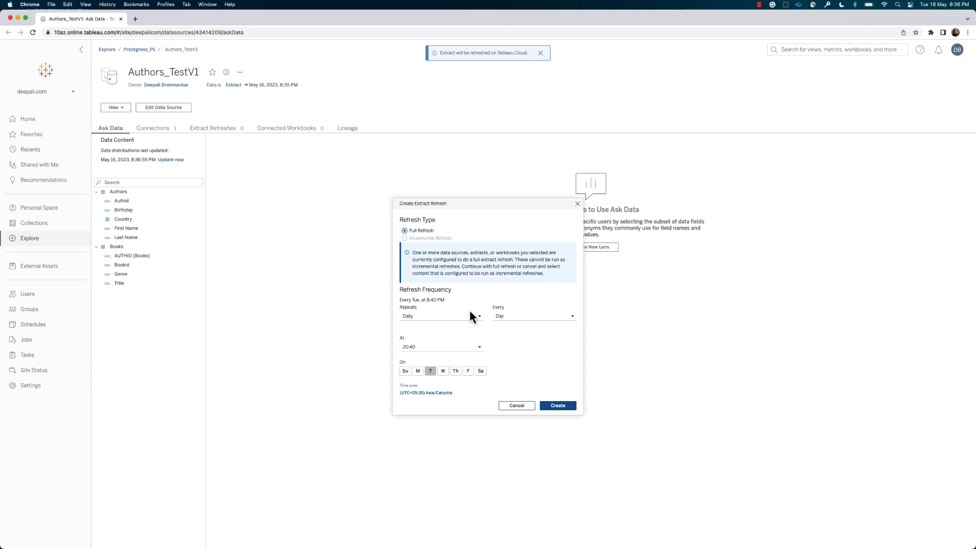
mouse_move(472, 334)
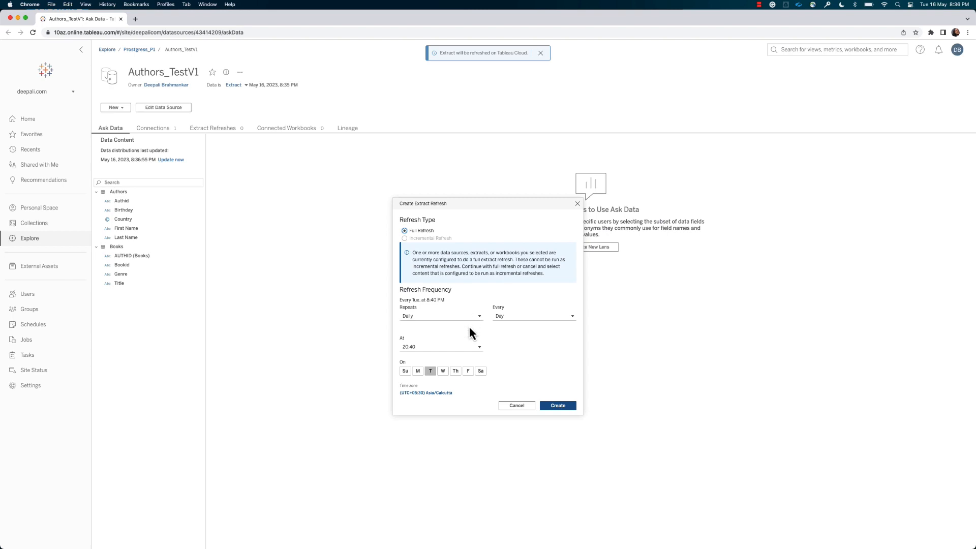
mouse_move(472, 354)
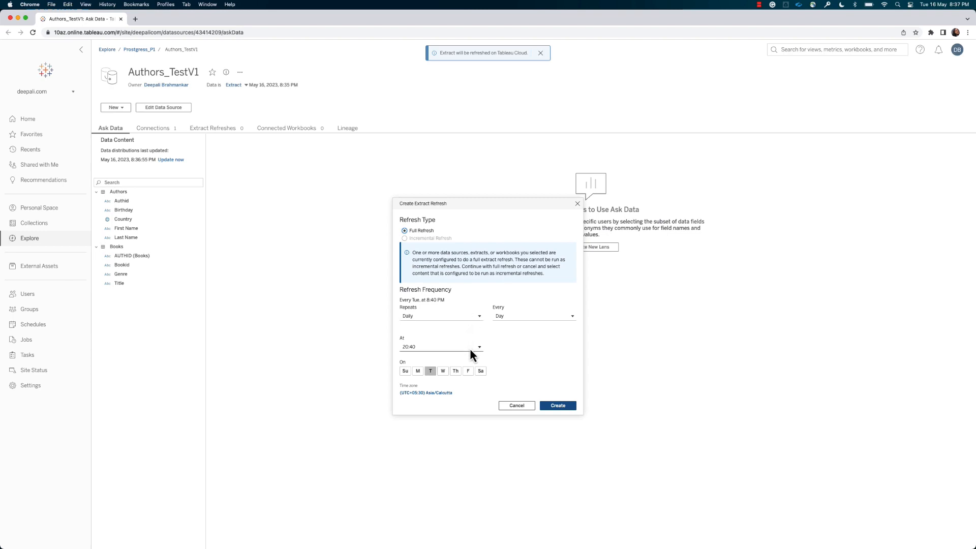
mouse_move(478, 353)
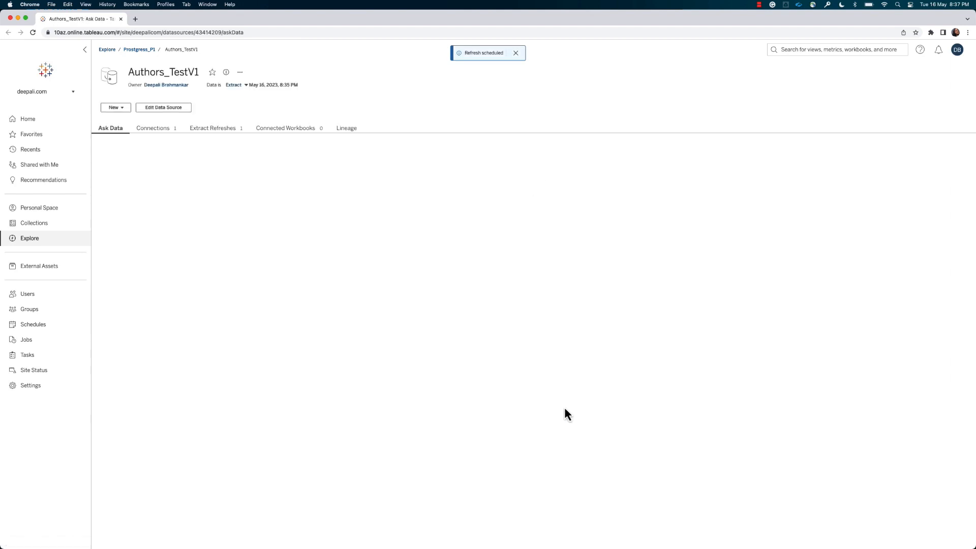
mouse_move(532, 405)
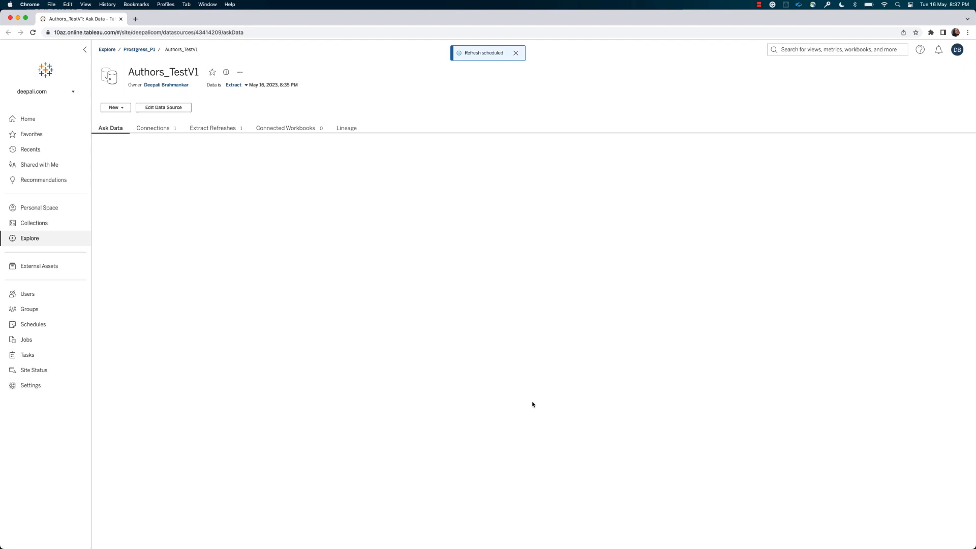
Step: View the Tuesday 8:40 PM full extract refresh for Authors_TestV1, then go to Prostgress_P1
left_click(110, 128)
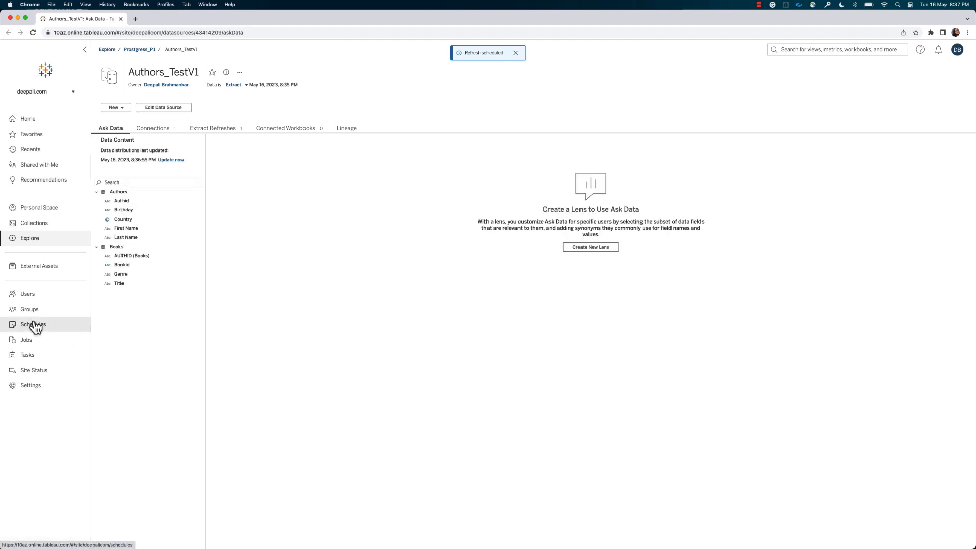
mouse_move(211, 131)
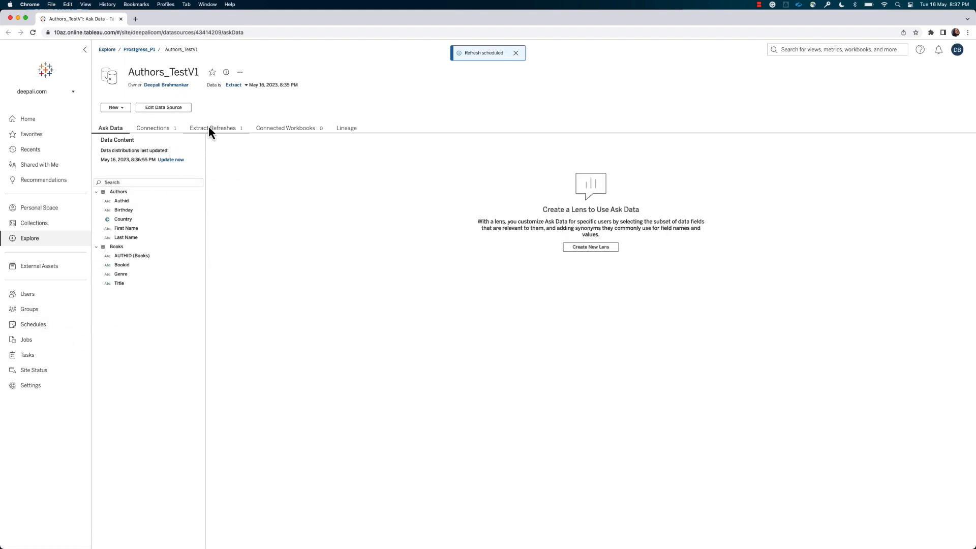
left_click(212, 128)
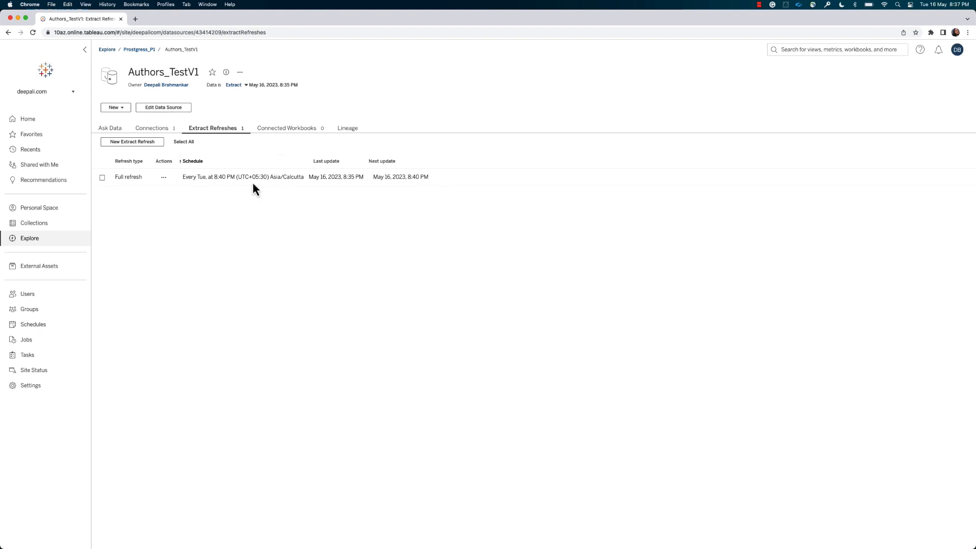
left_click(139, 49)
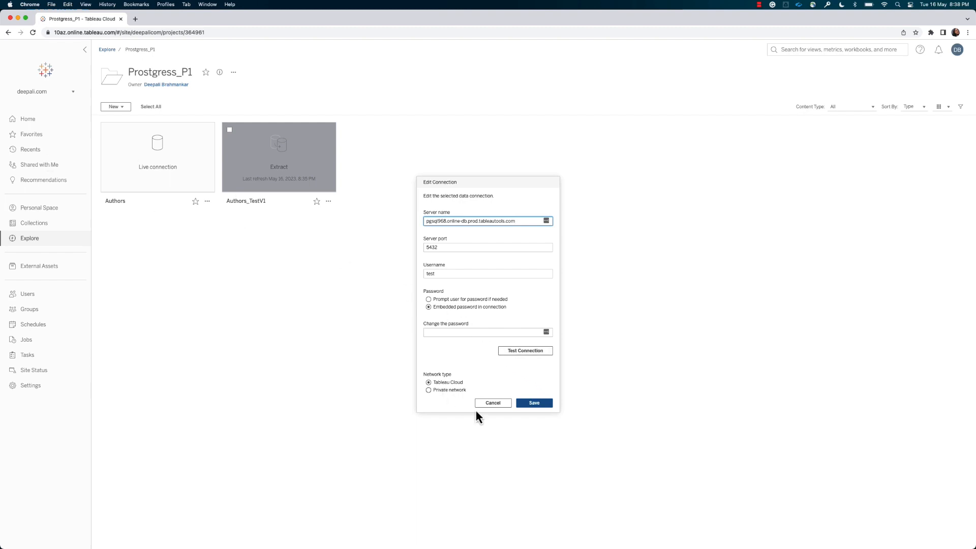
mouse_move(492, 402)
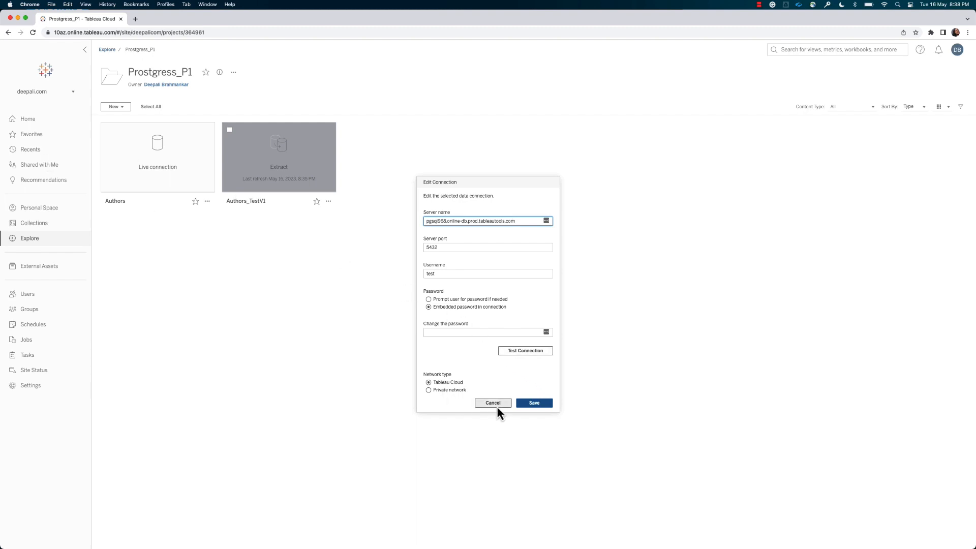
Step: Cancel the Edit Connection form, leaving Authors and Authors_TestV1 unchanged in Prostgress_P1
left_click(428, 389)
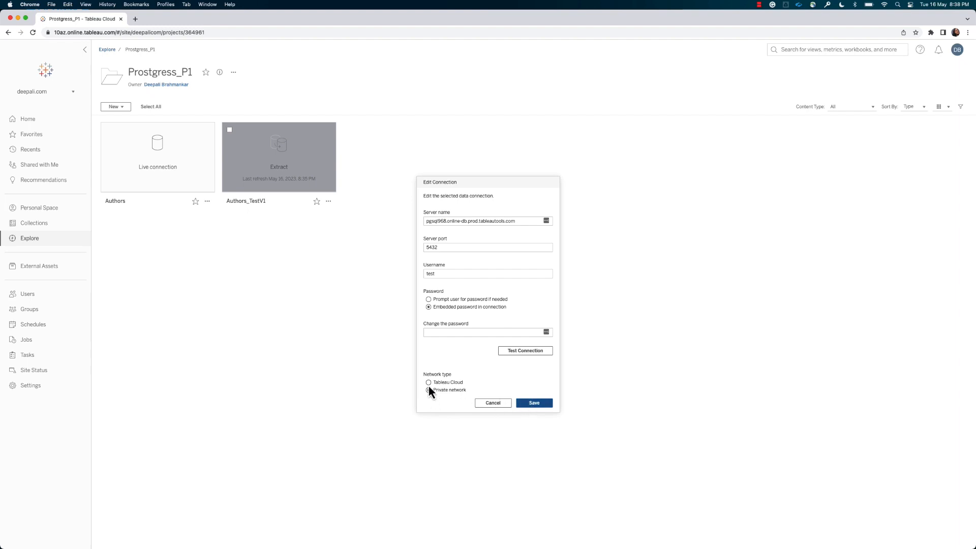
left_click(492, 403)
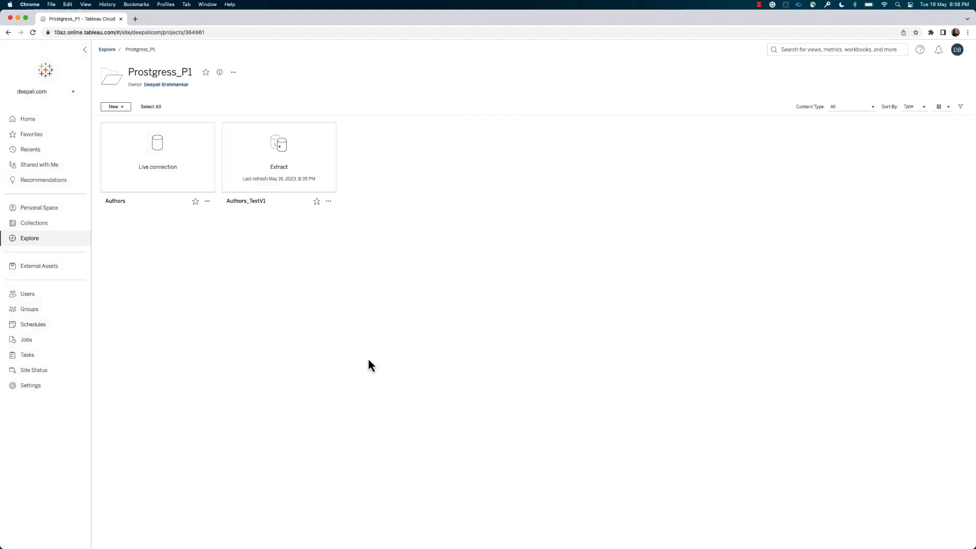